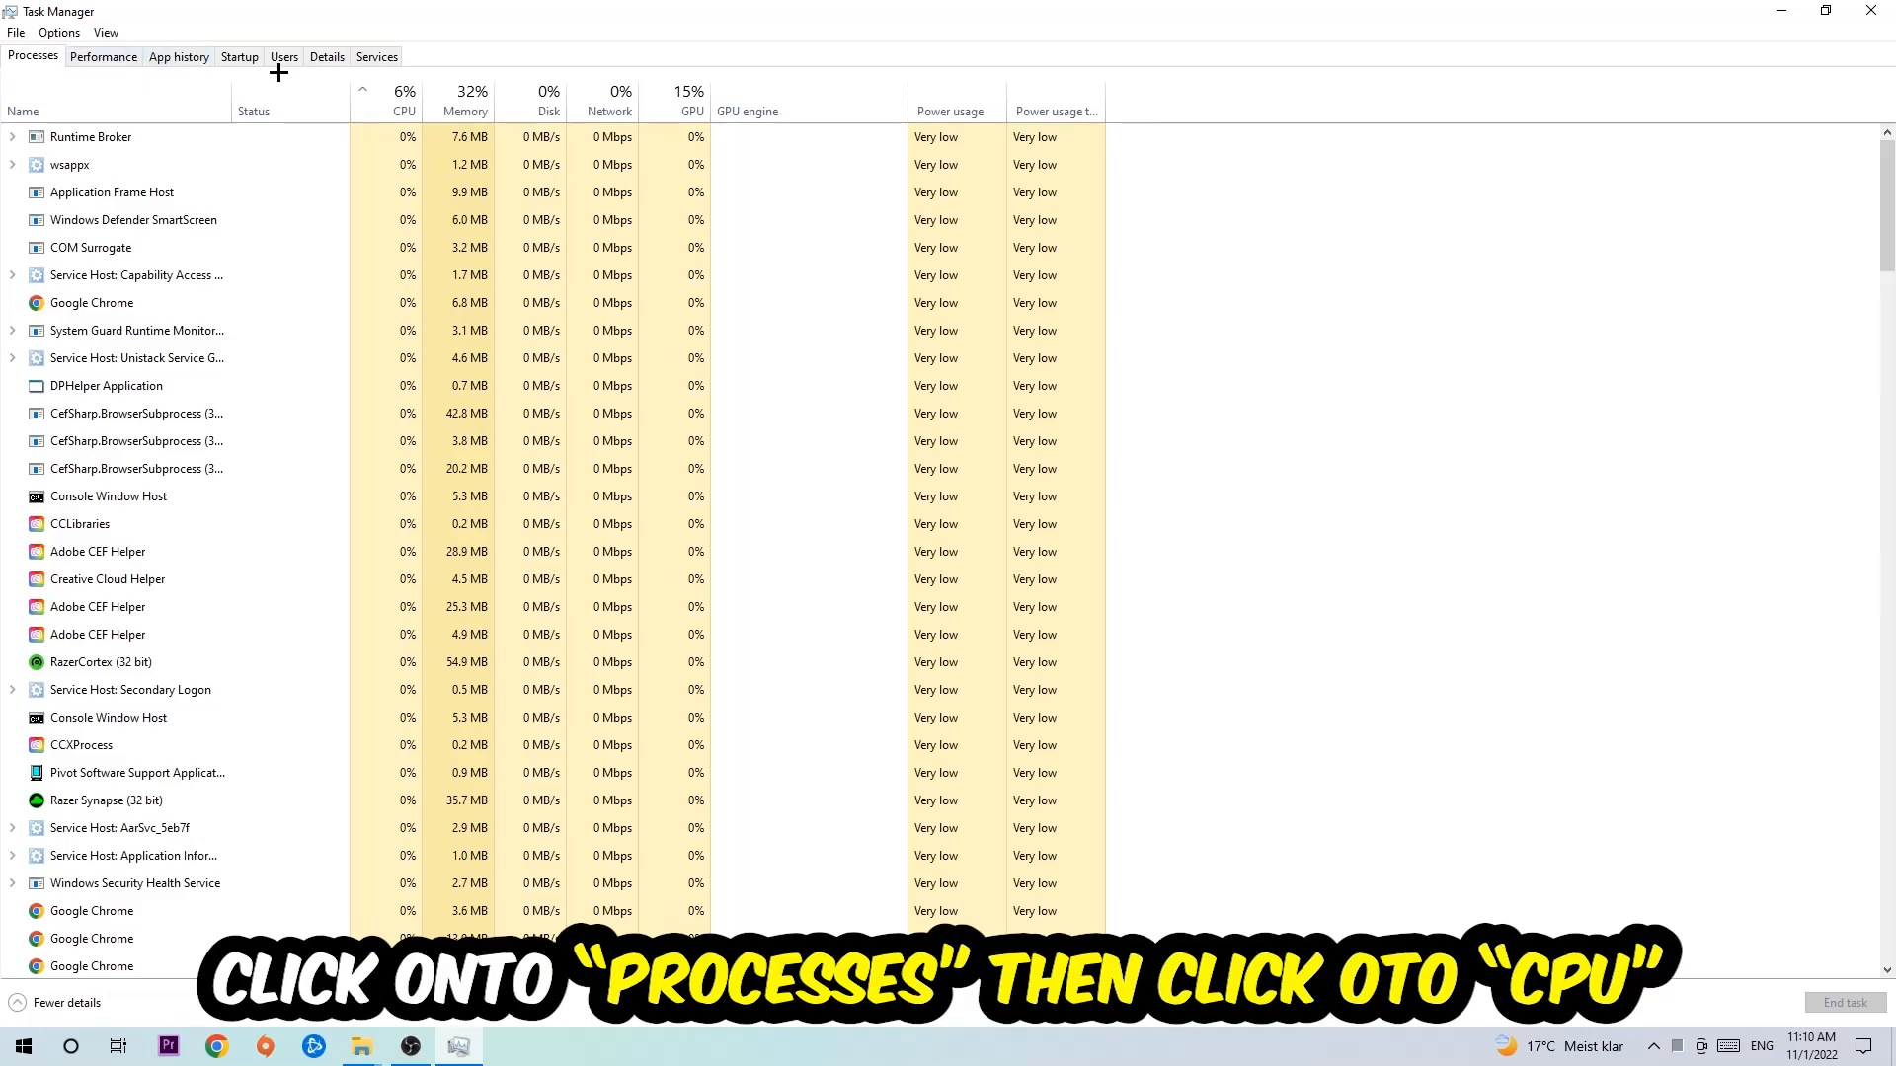
Sort the Processes list with the heaviest CPU users at the top.
left_click(403, 99)
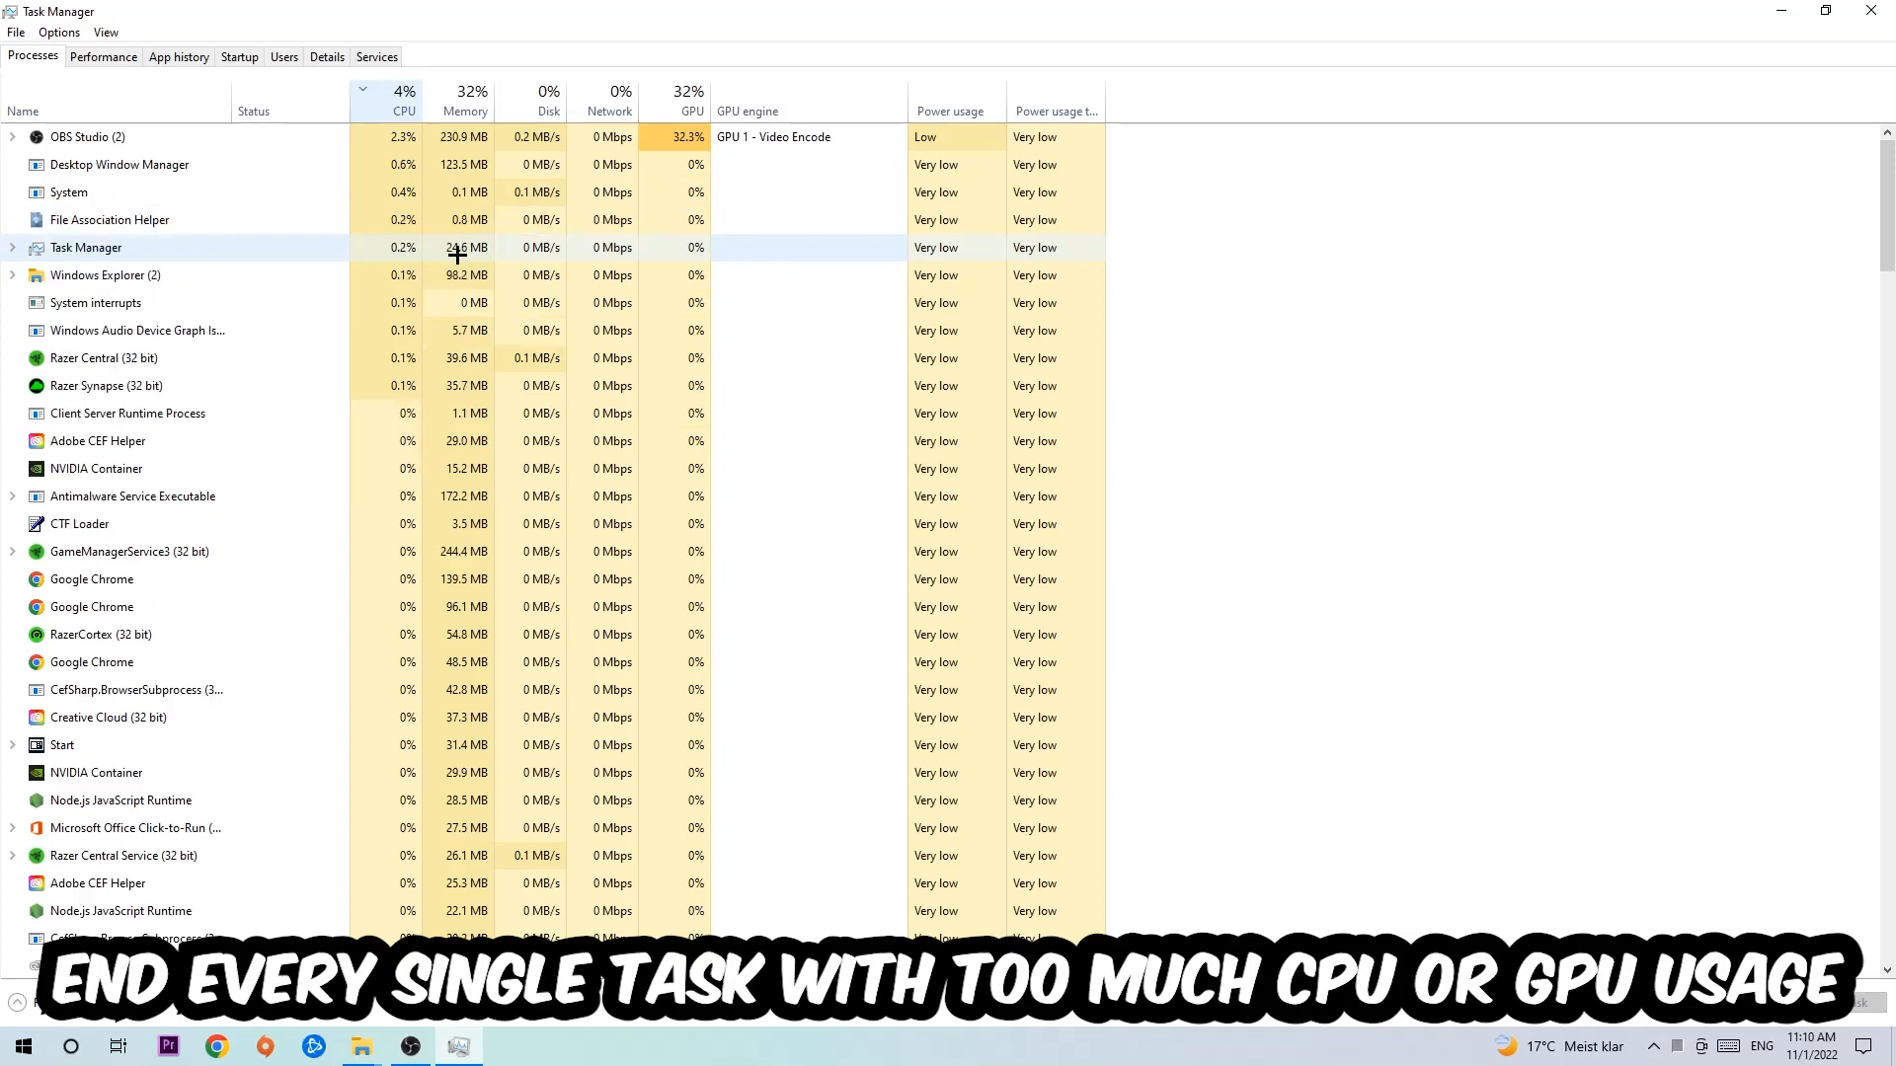
left_click(691, 91)
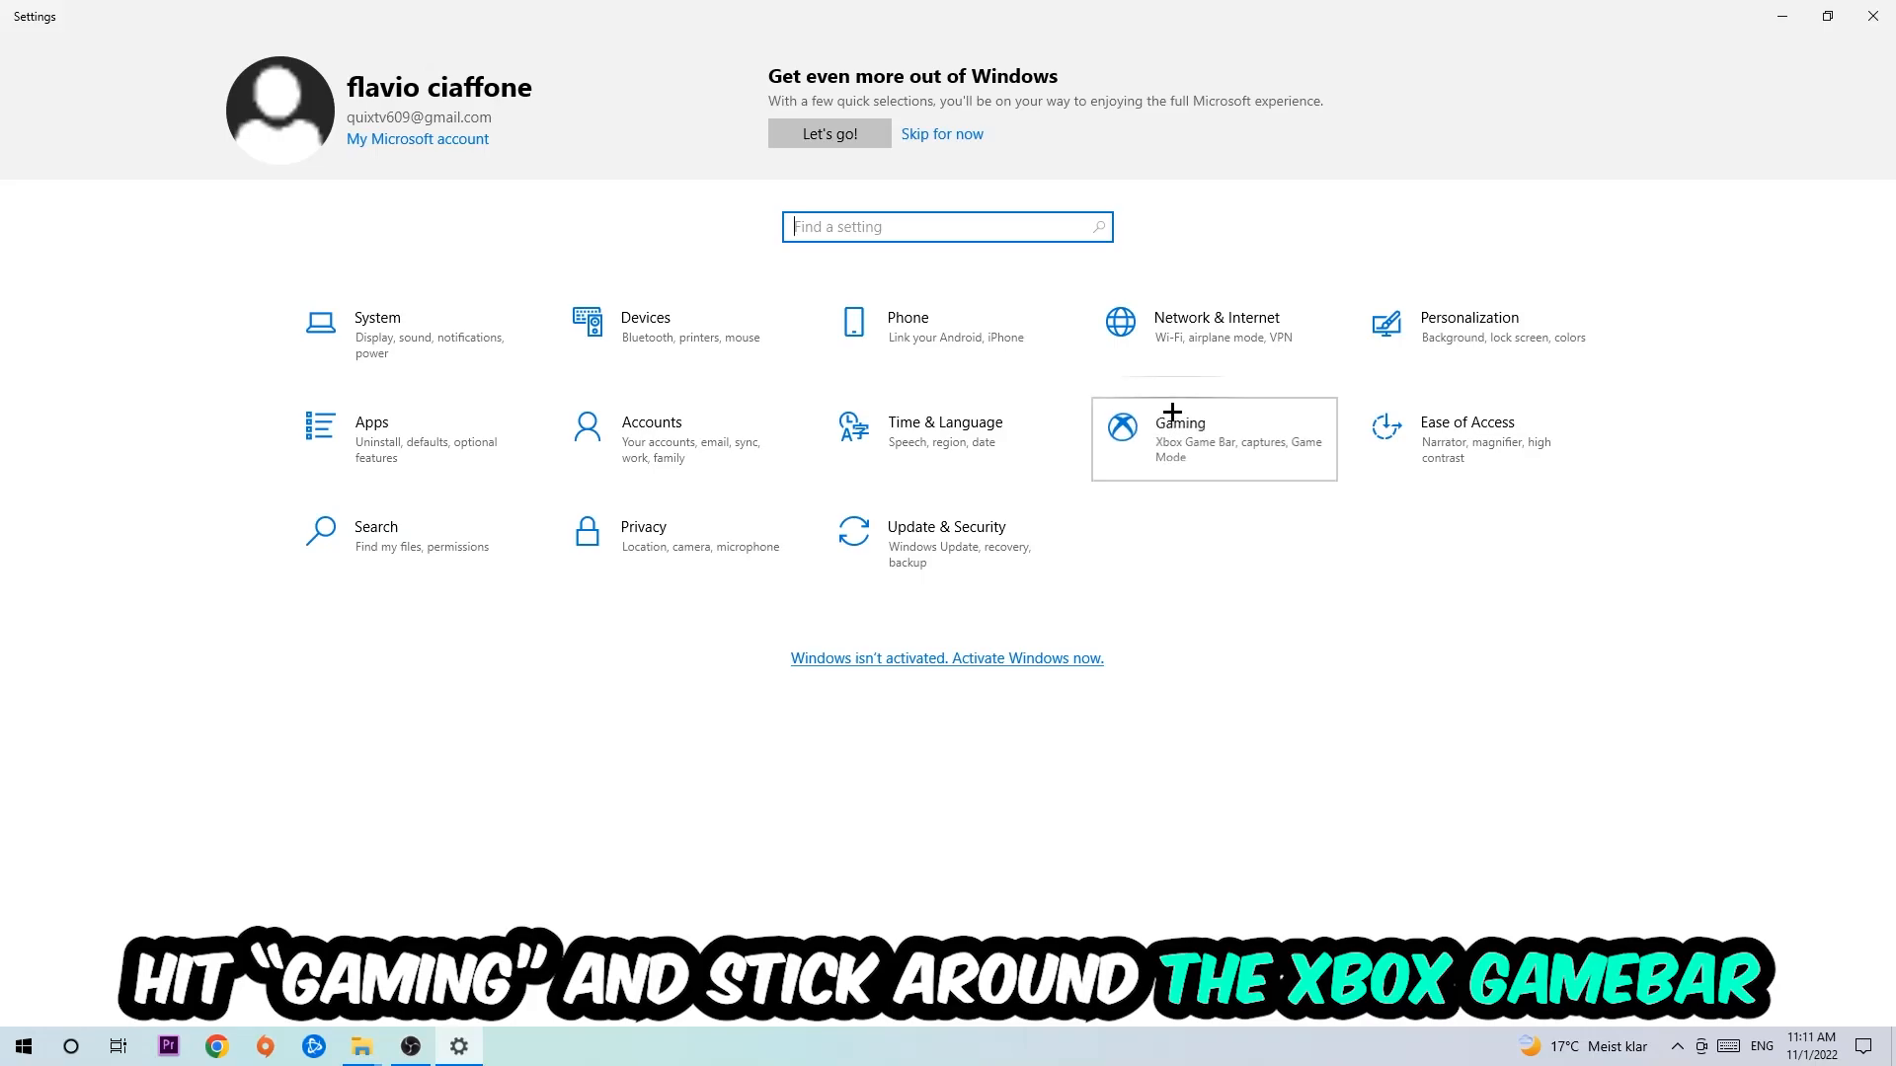
left_click(1179, 423)
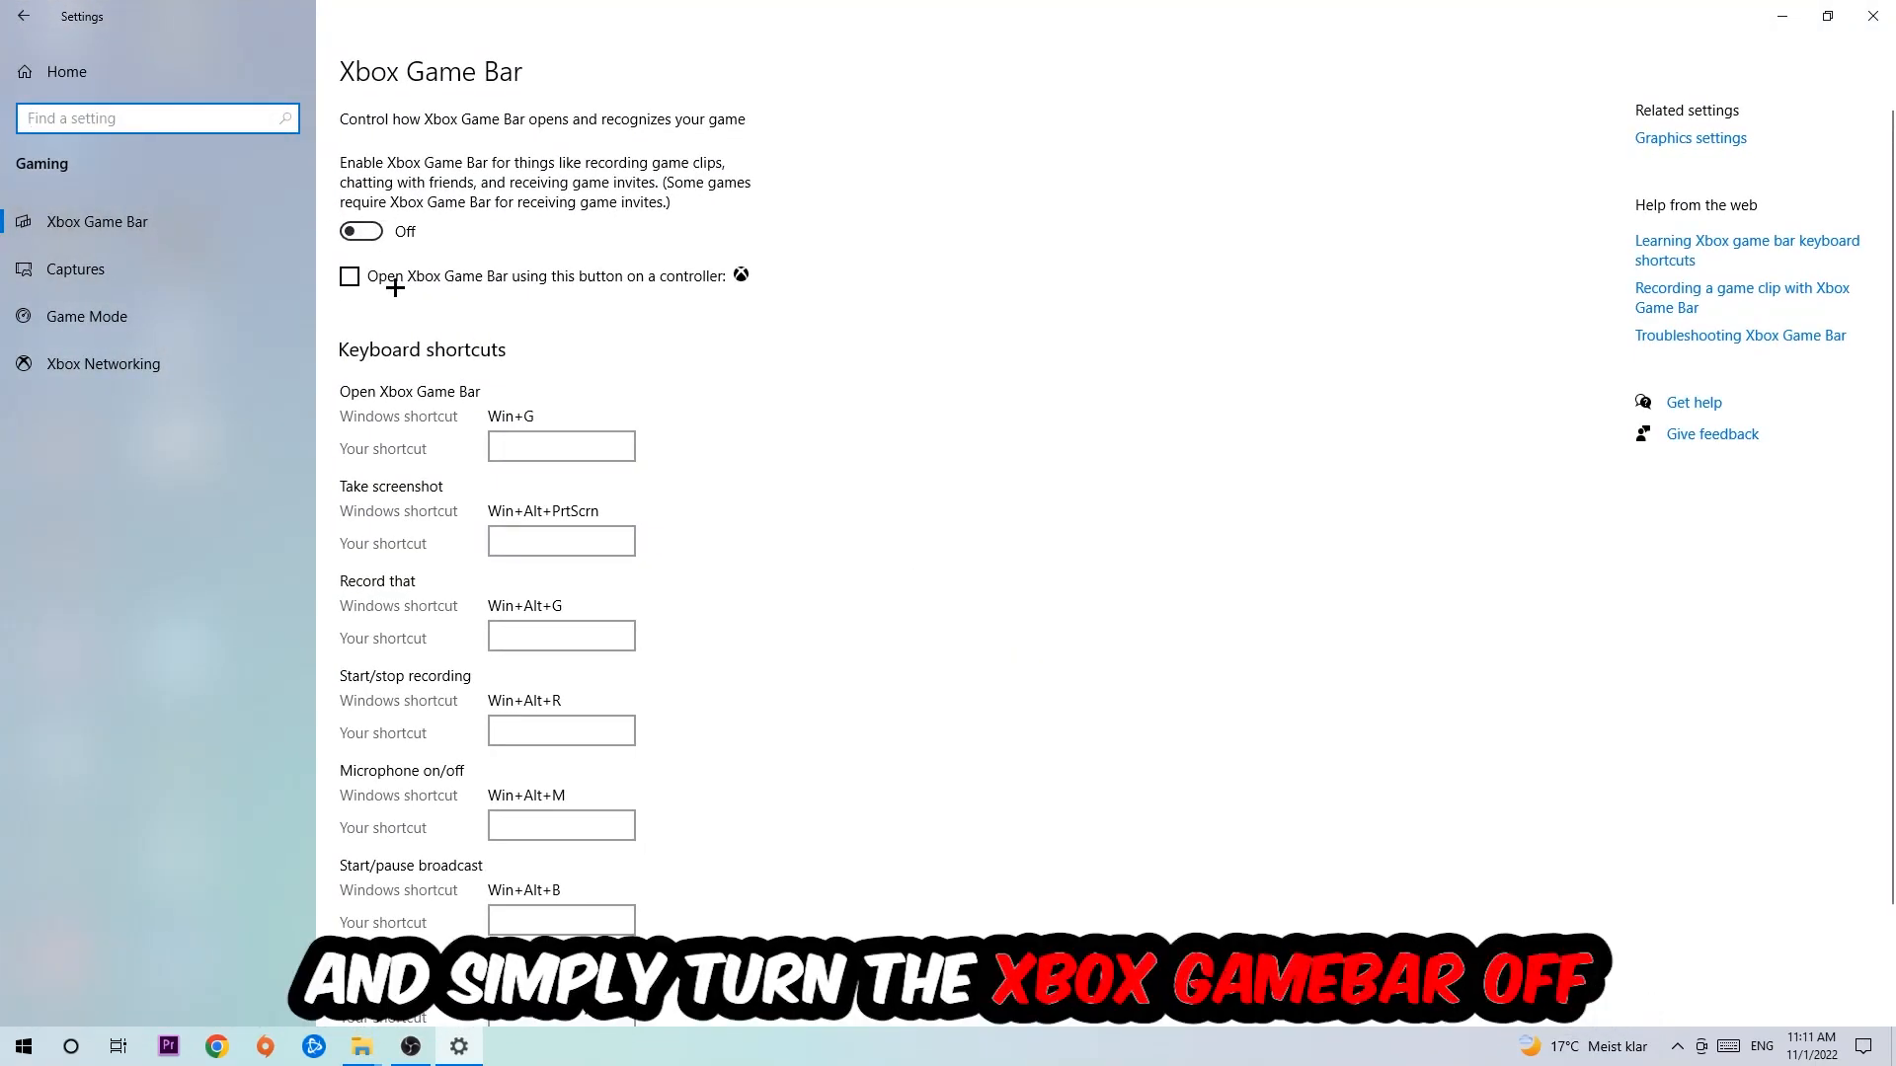
mouse_move(563, 249)
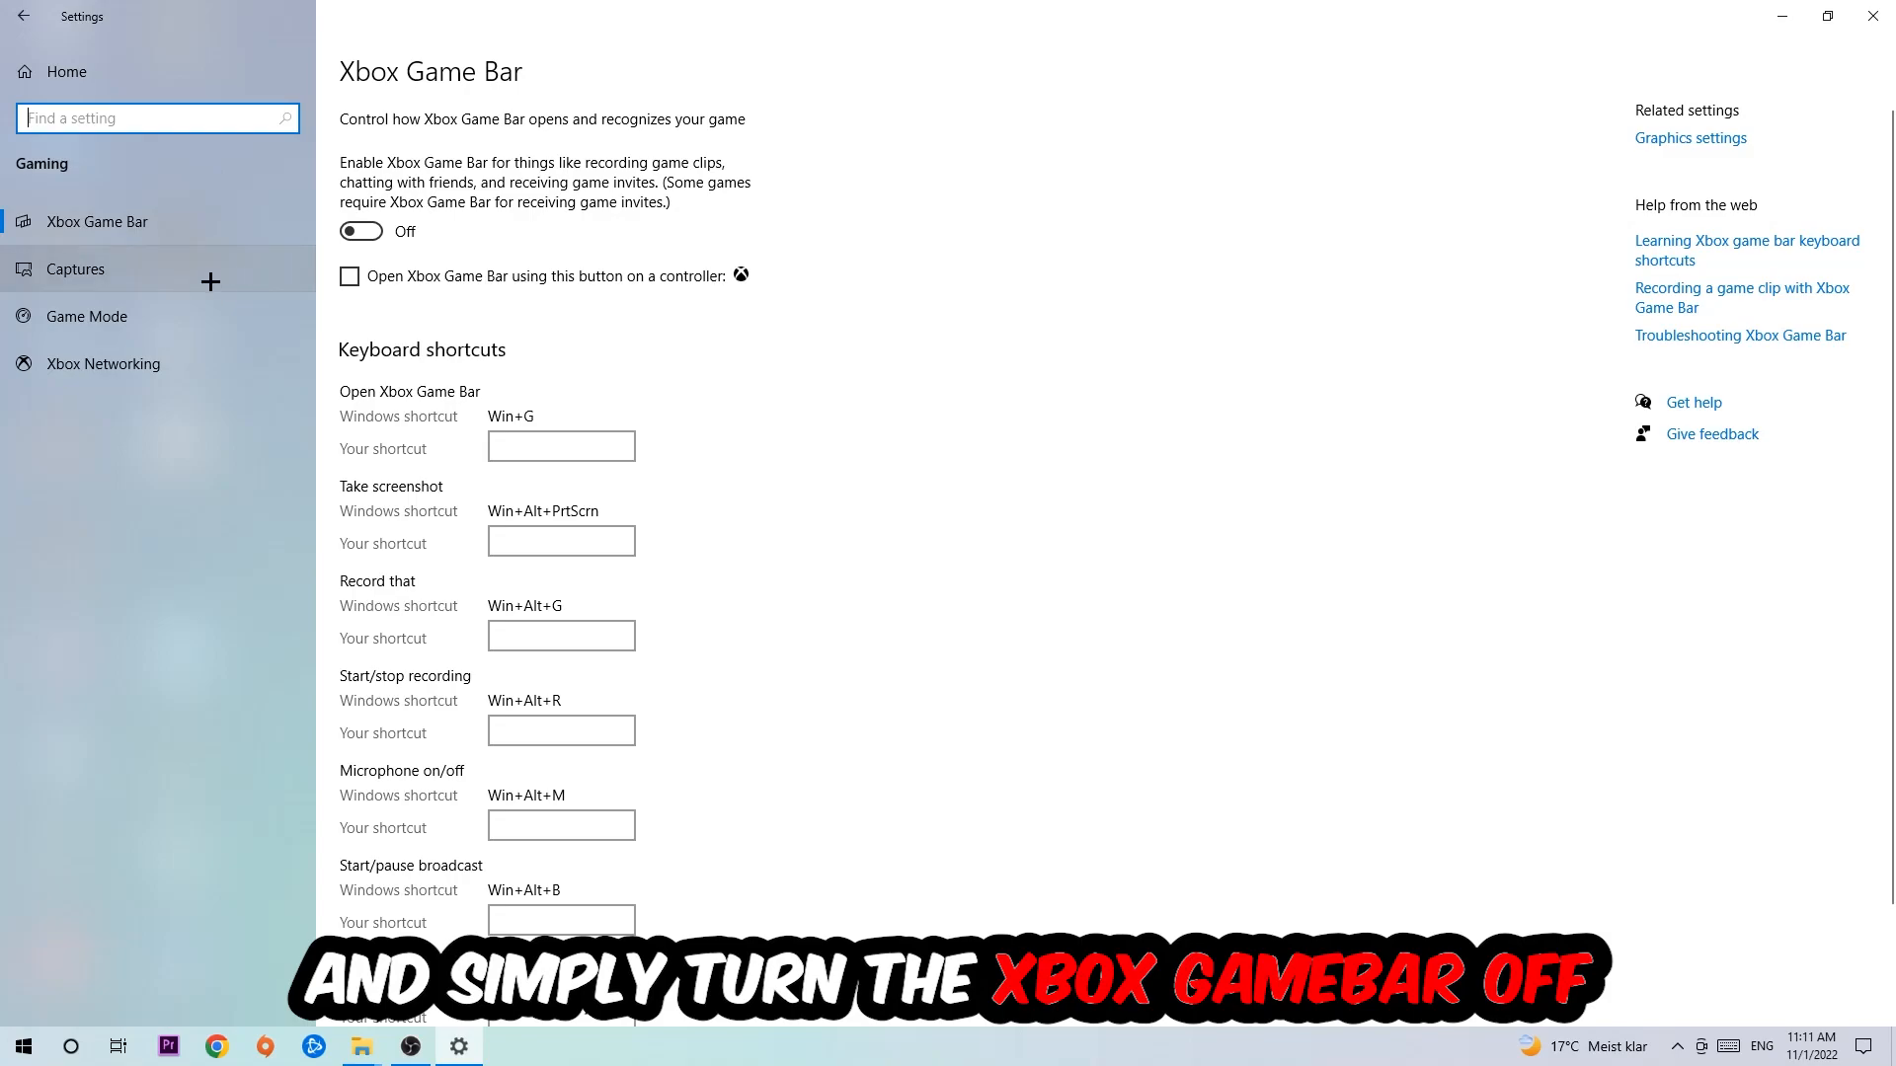
left_click(75, 268)
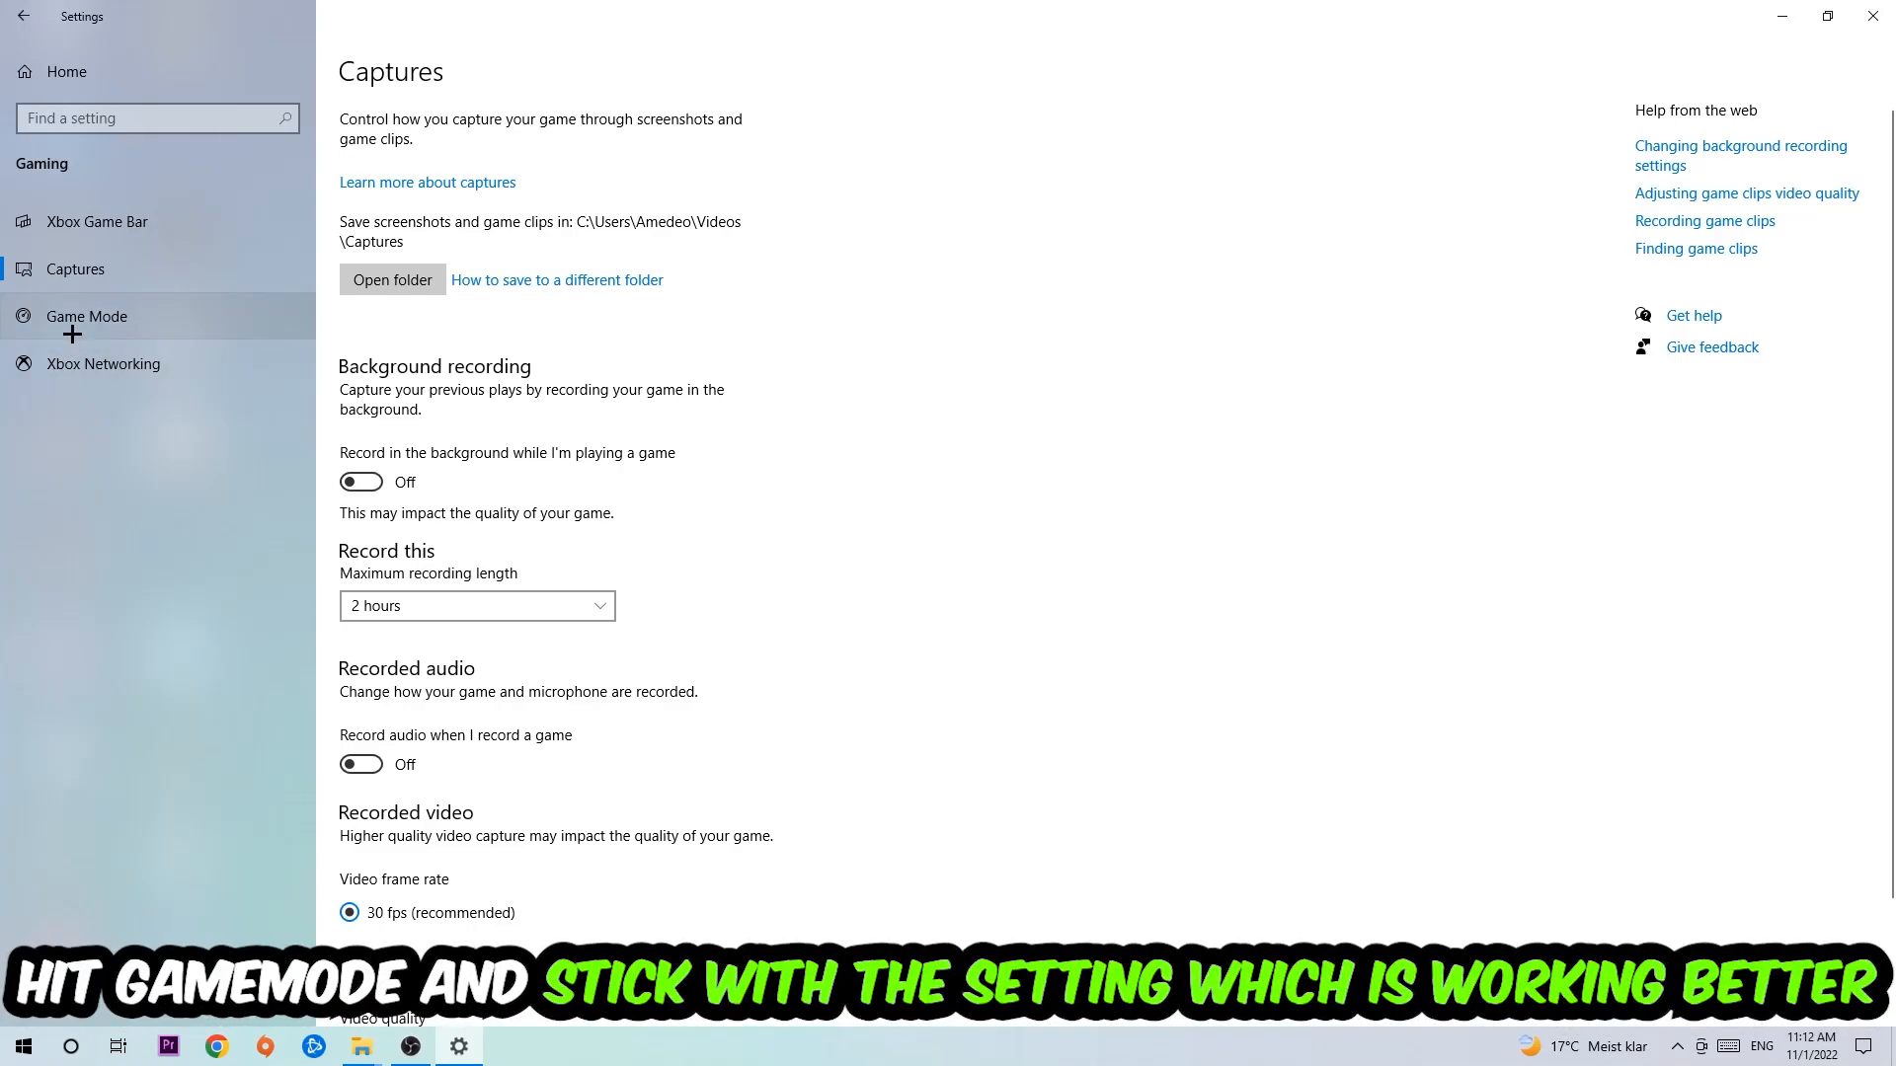
left_click(85, 316)
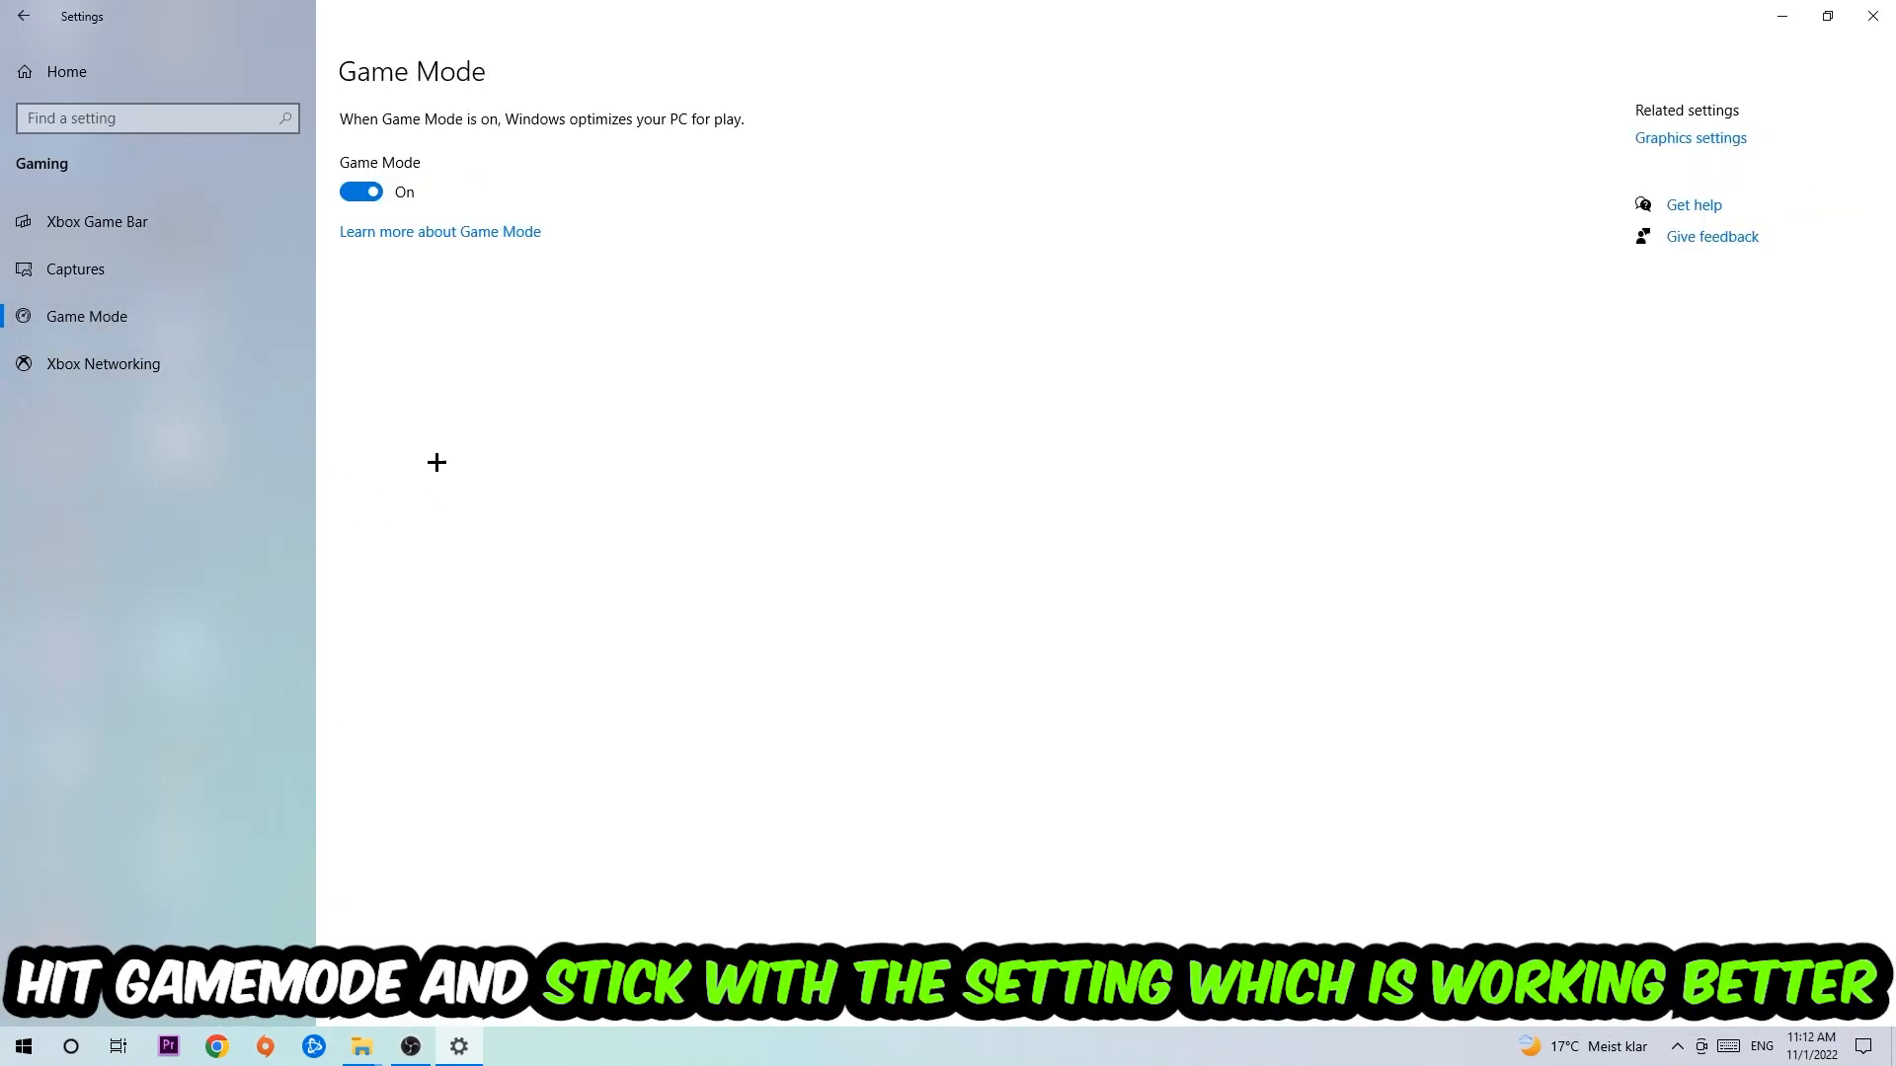
mouse_move(413, 332)
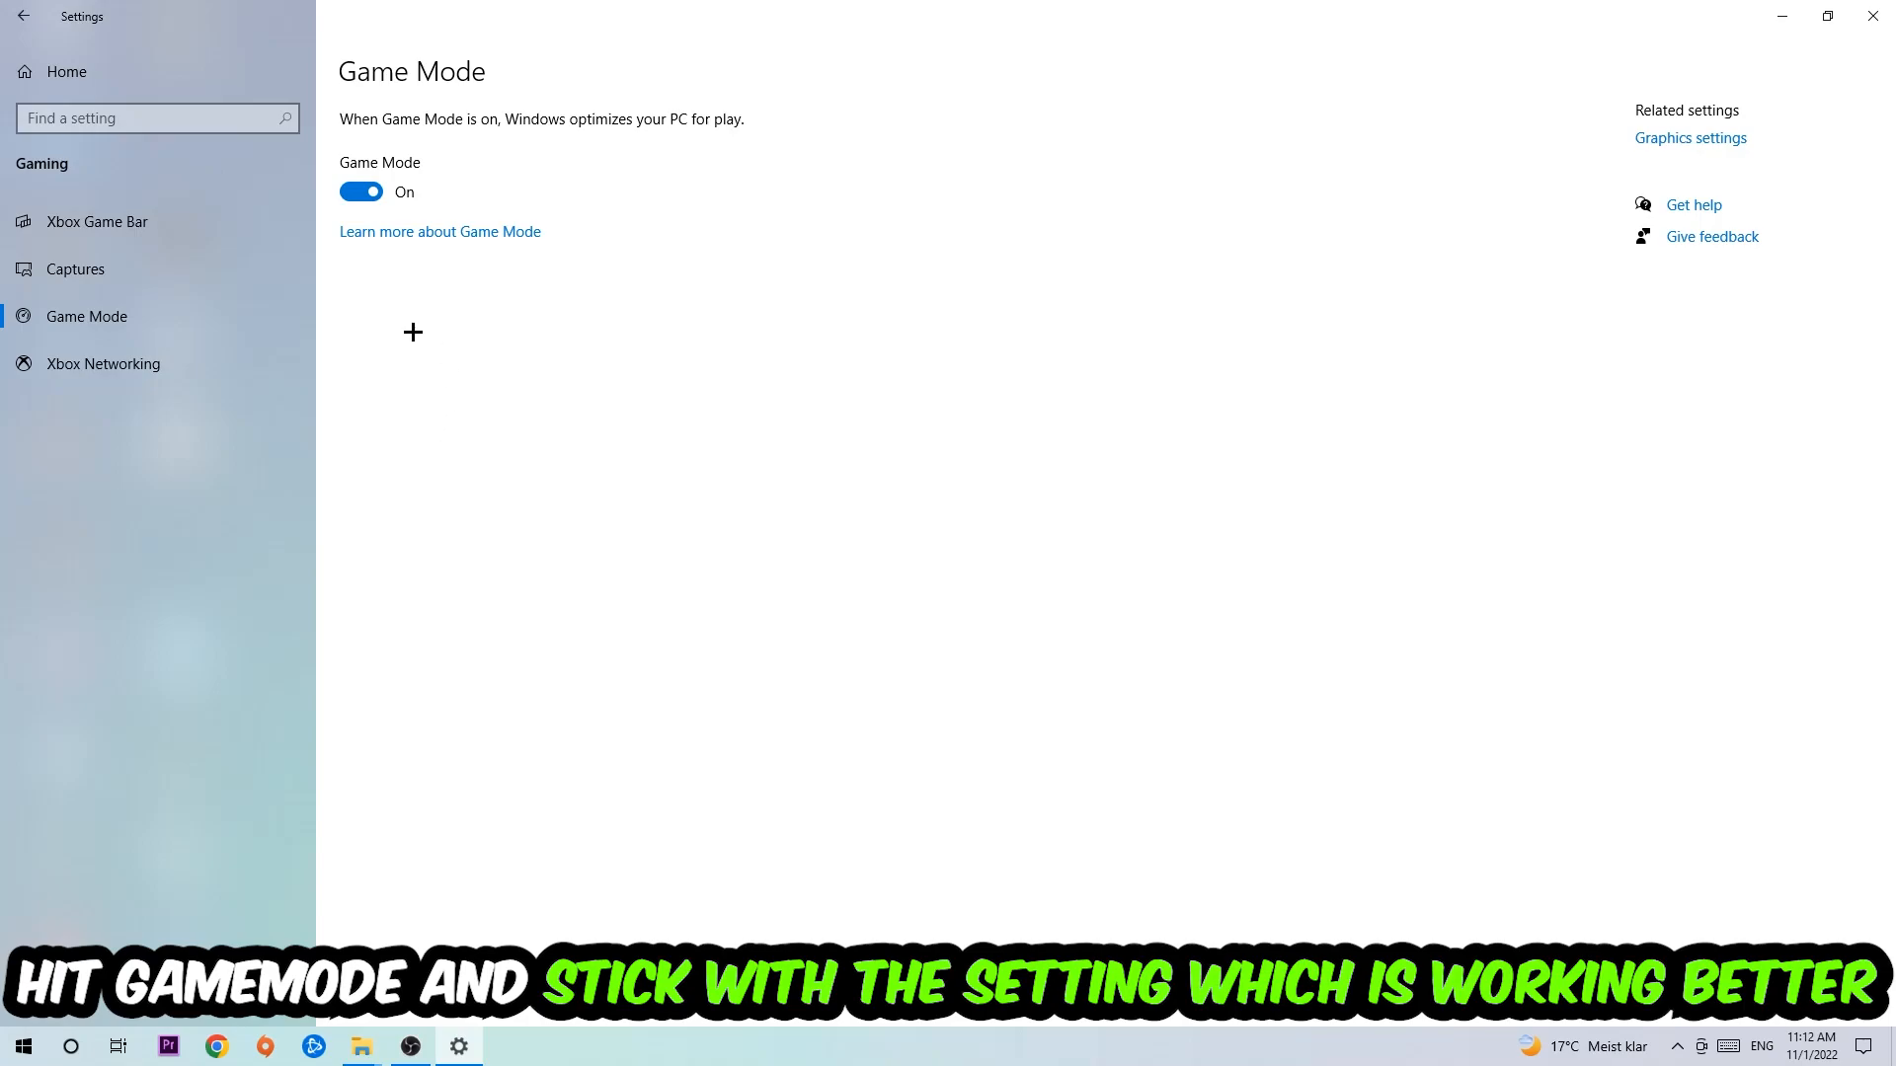
left_click(22, 15)
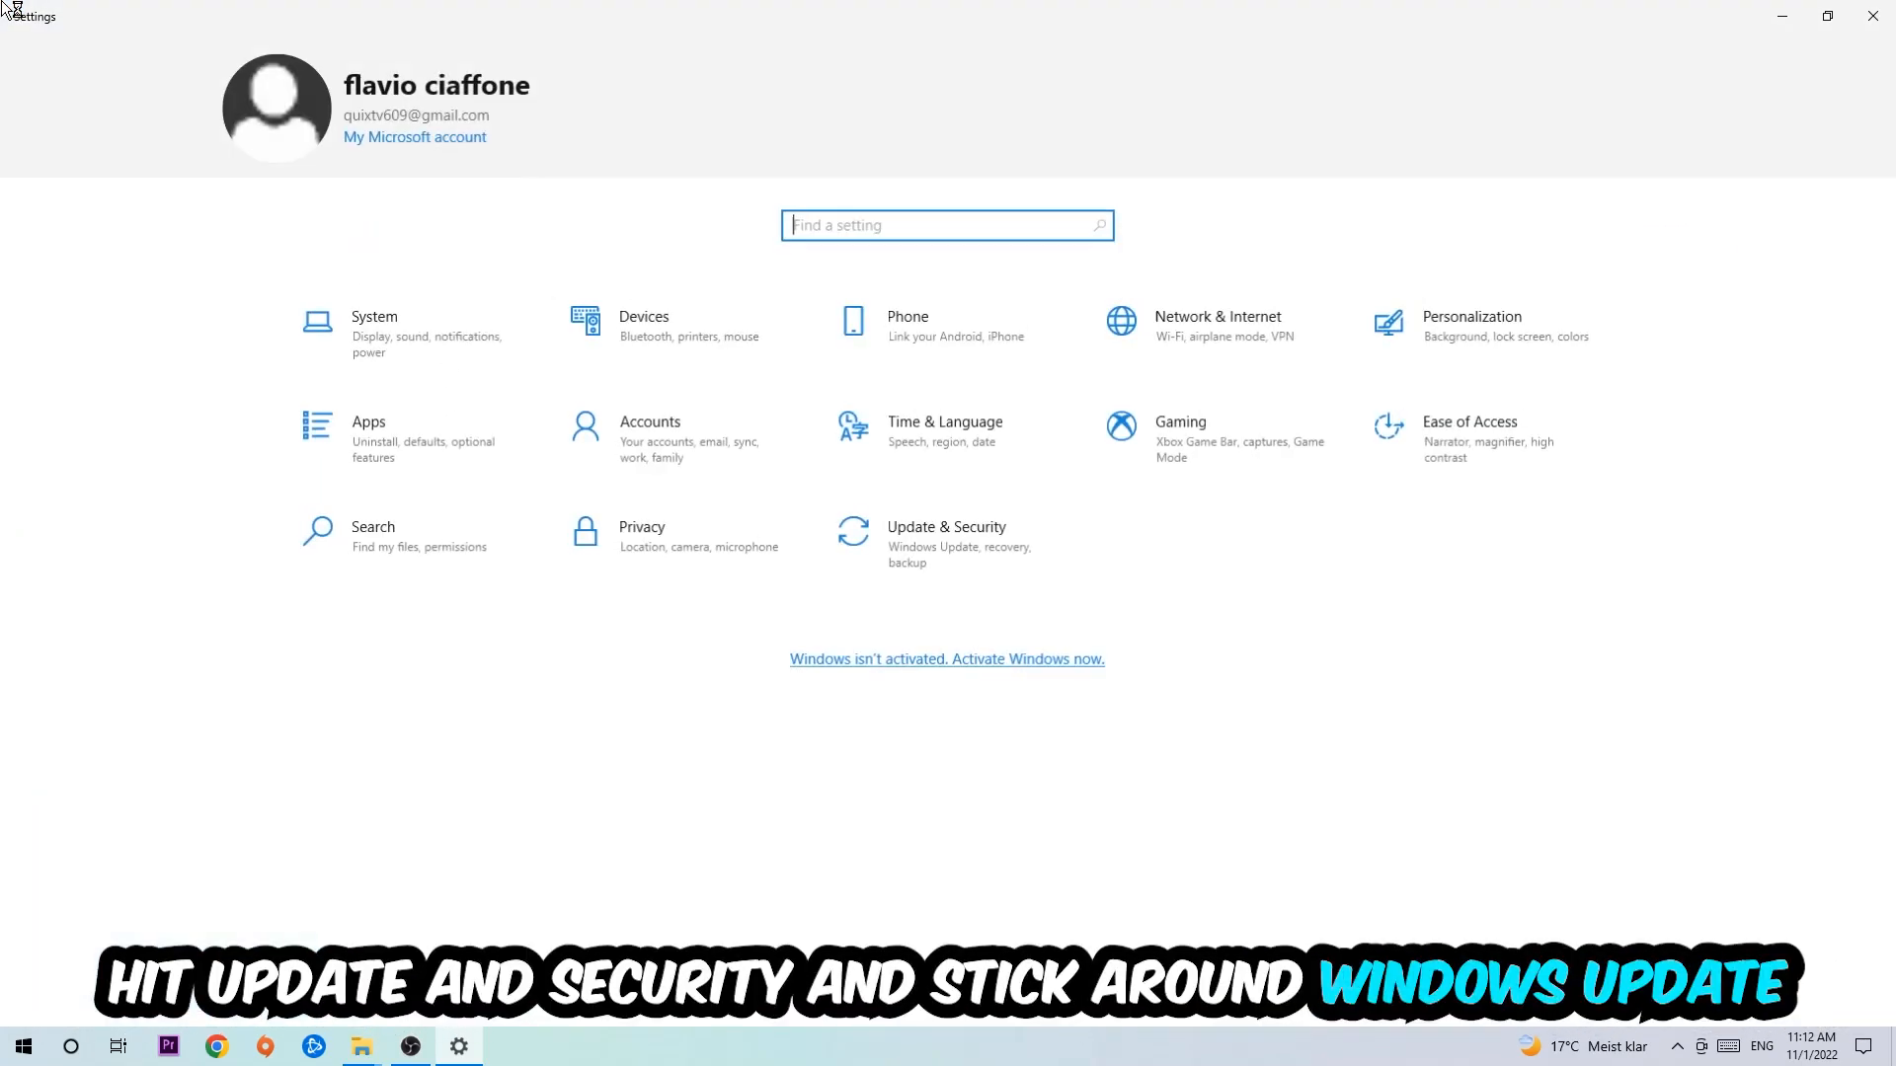
Go into Update & Security to check for Windows updates.
left_click(946, 536)
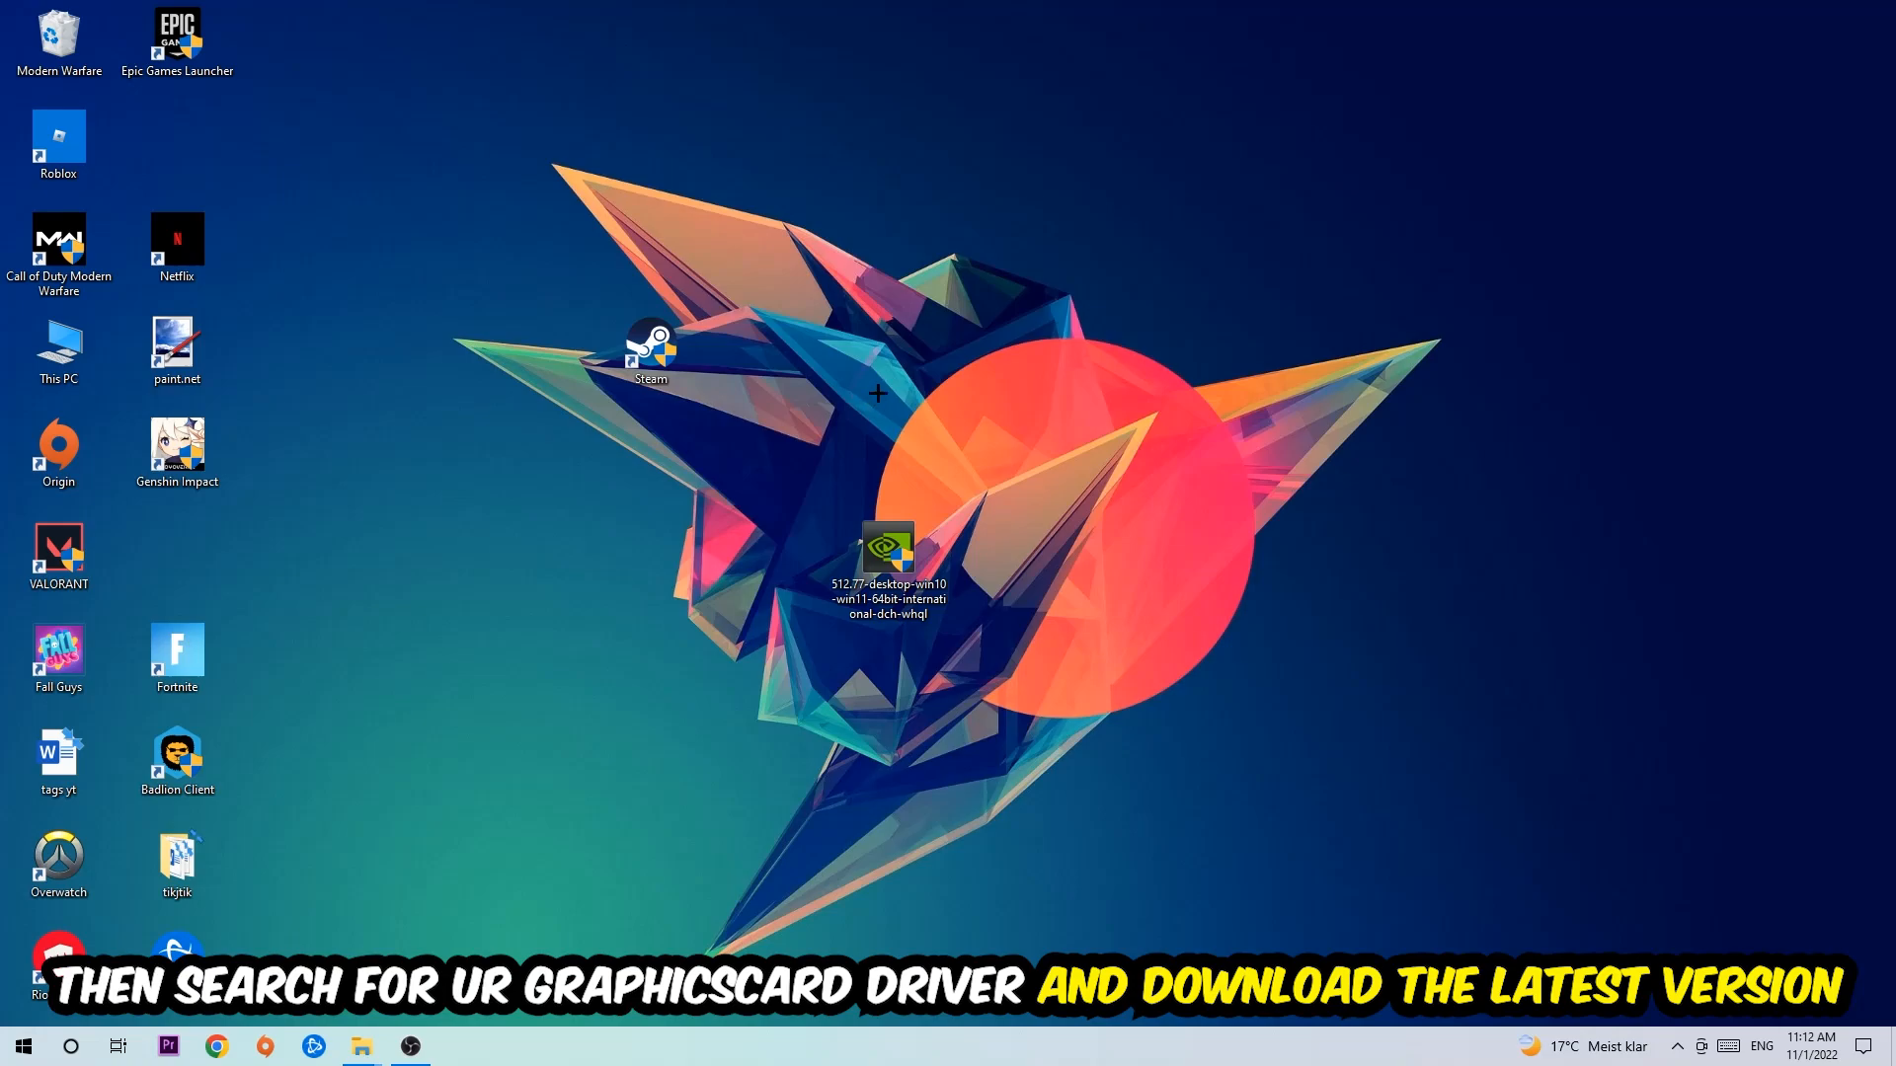
mouse_move(863, 373)
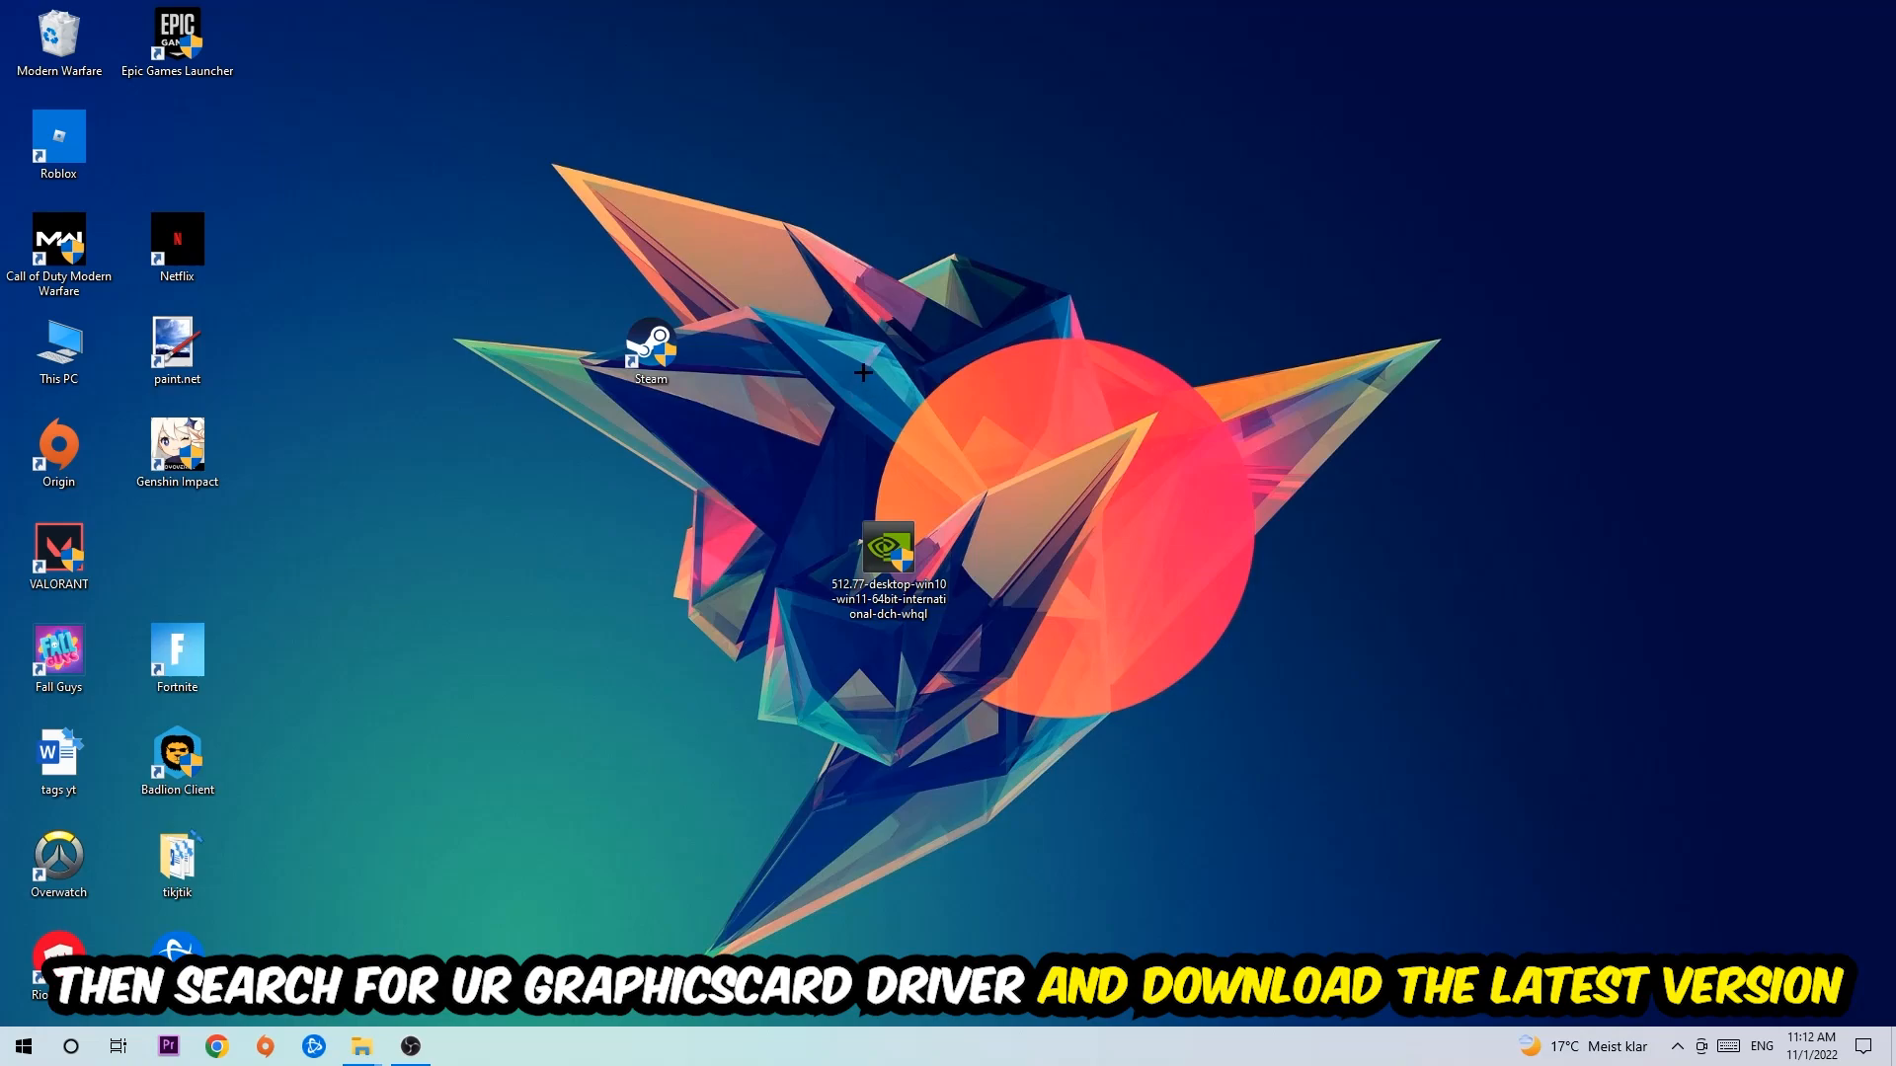
mouse_move(747, 354)
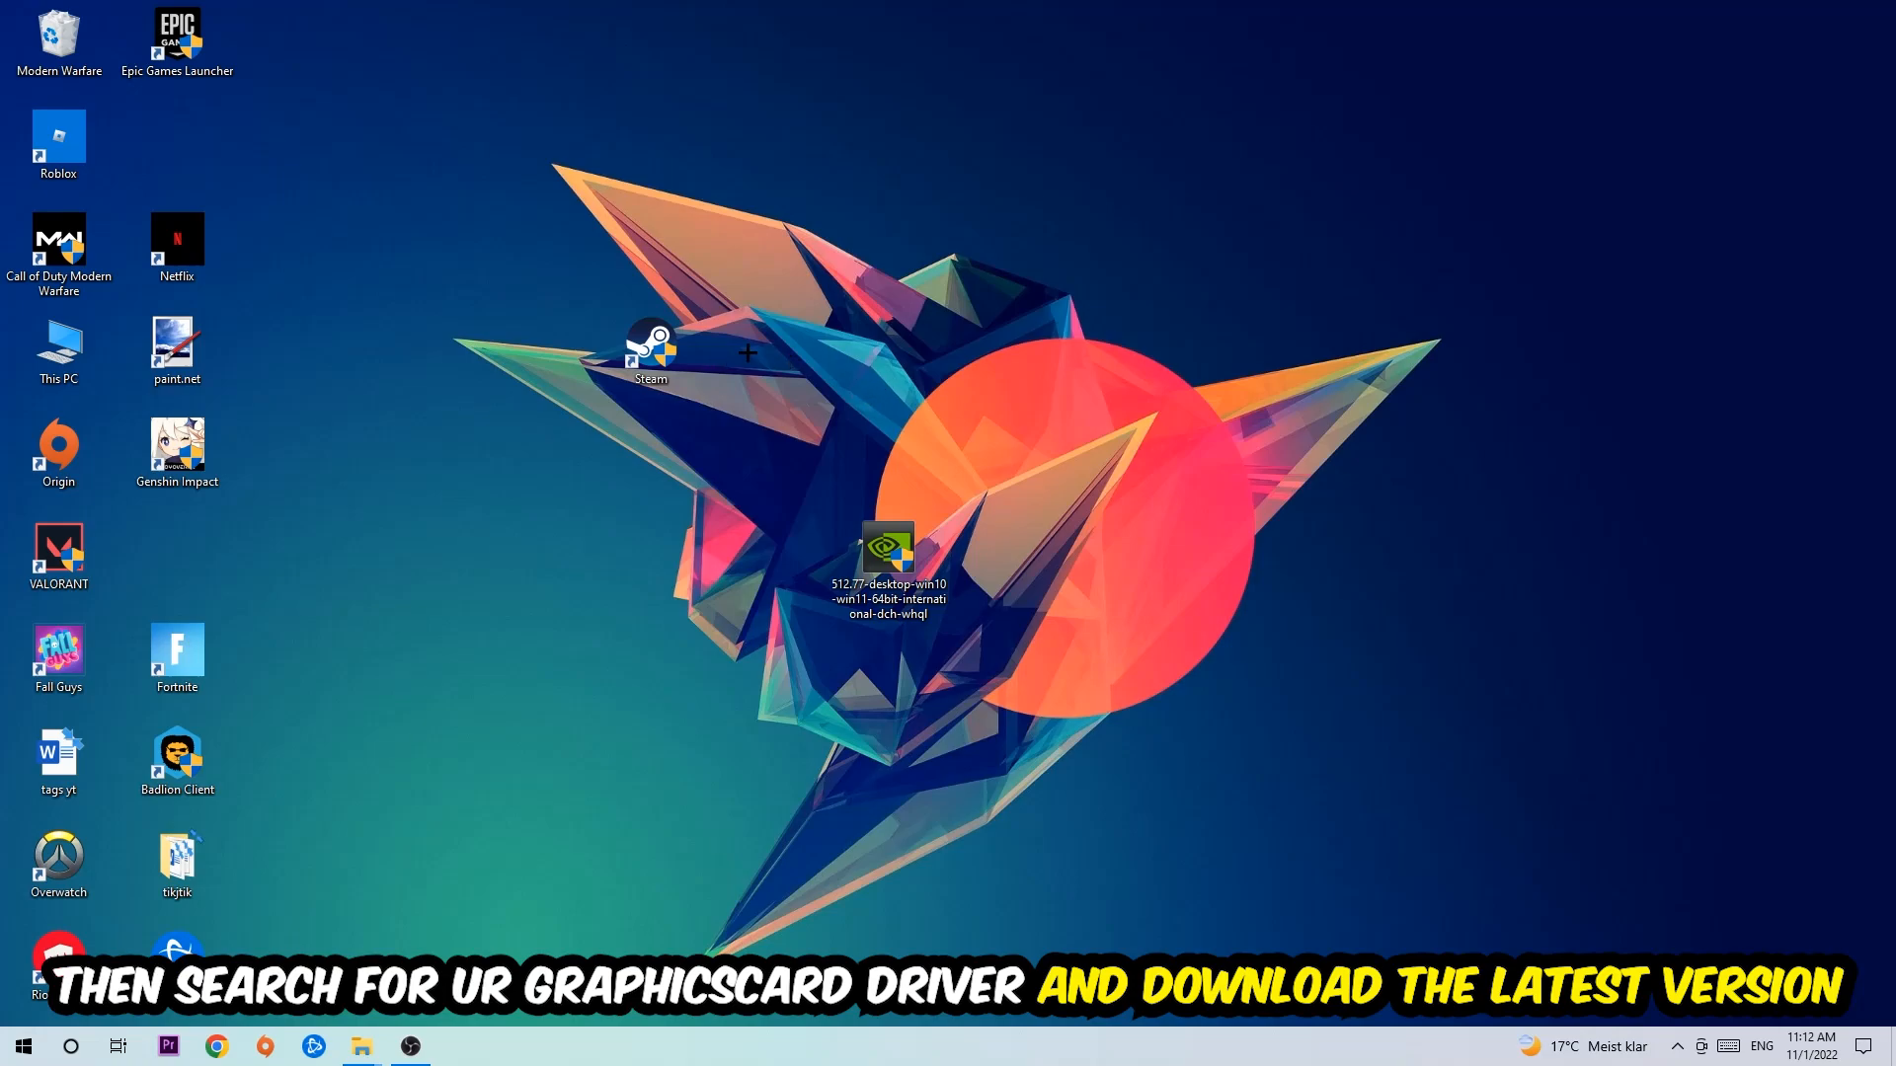